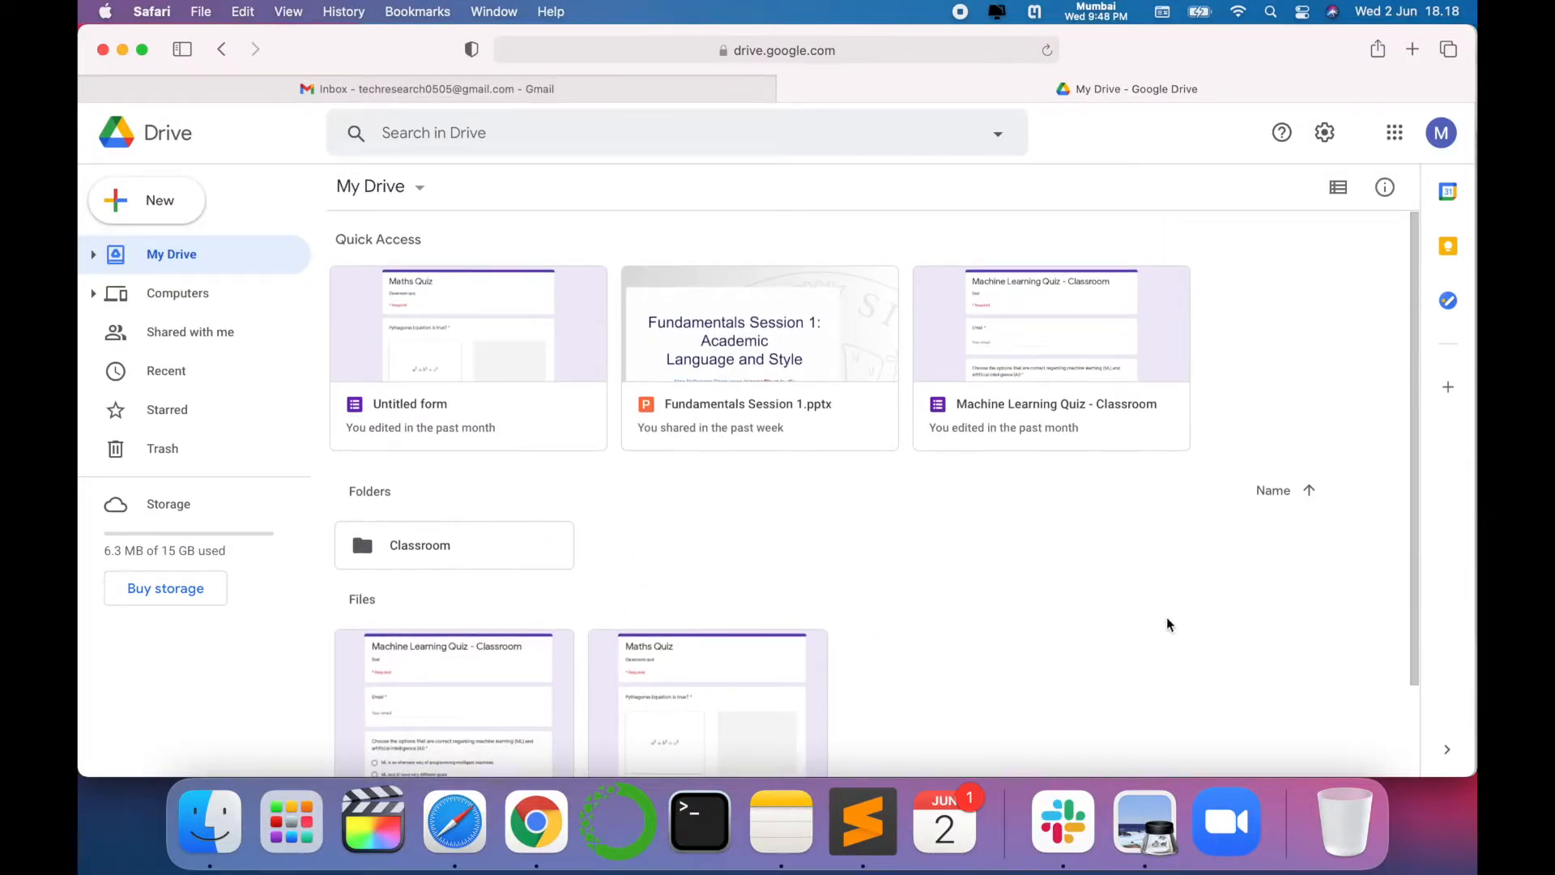
- Upload 3422622.pdf from the computer via New > File upload into My Drive
{"action": "left_click", "coordinate": [147, 199]}
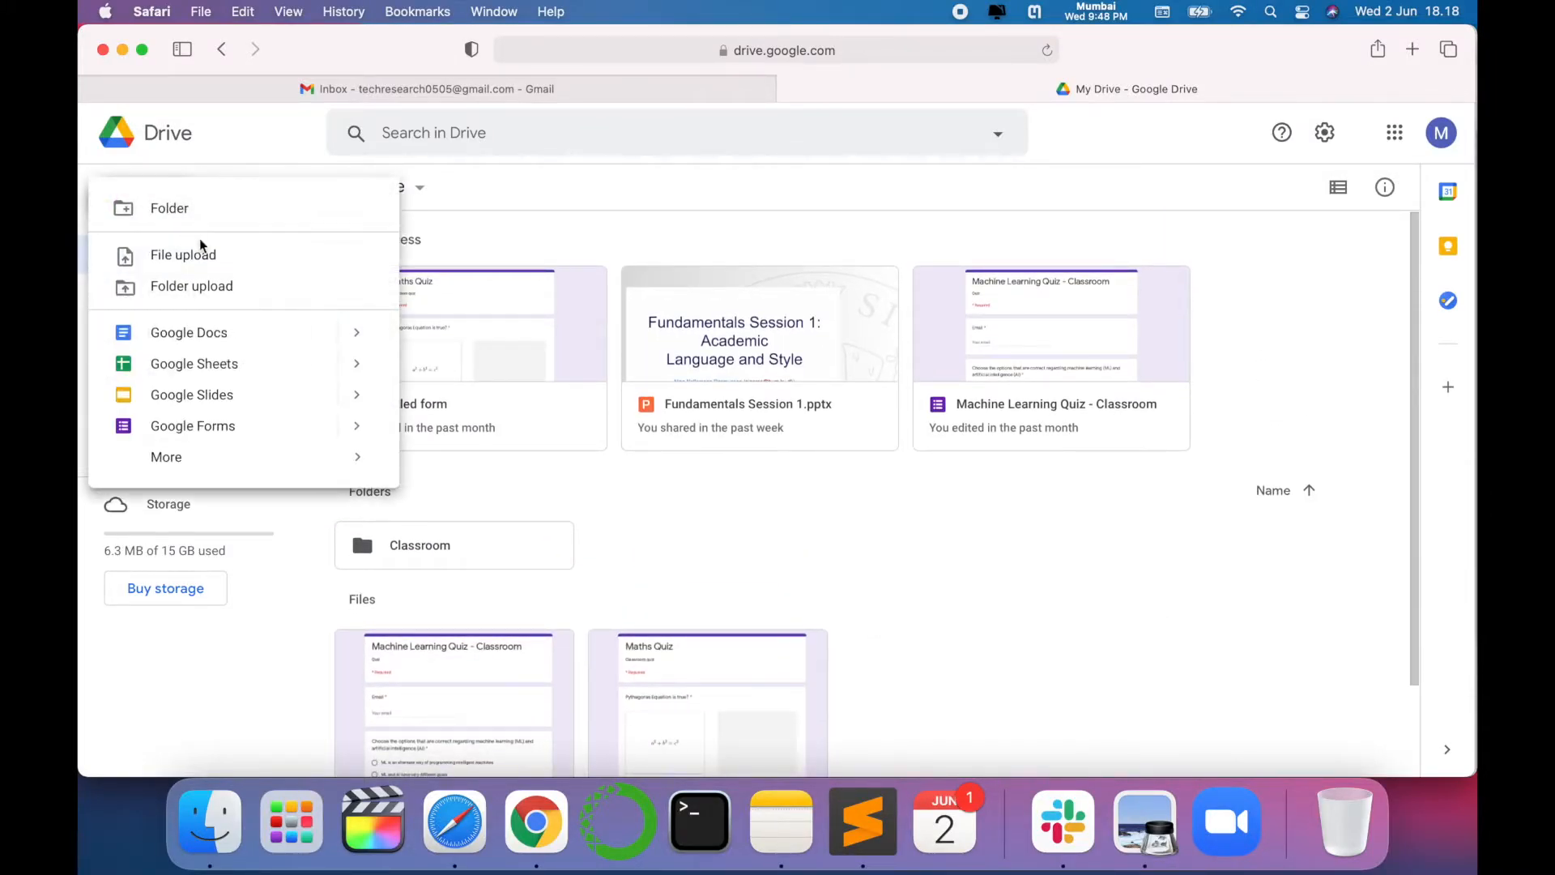
{"action": "left_click", "coordinate": [183, 255]}
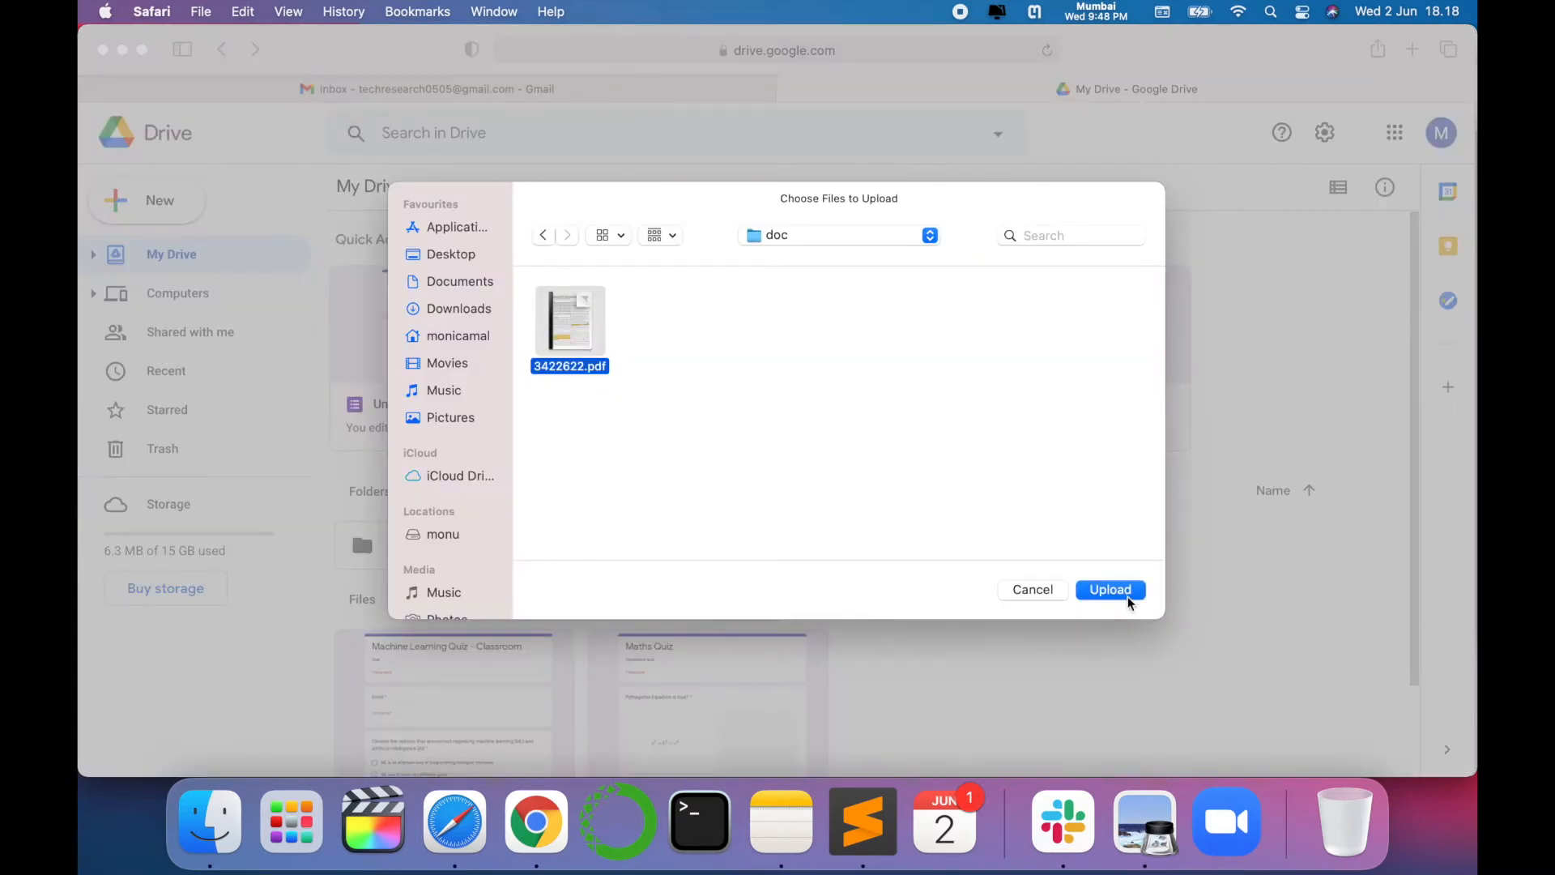
{"action": "left_click", "coordinate": [1110, 589]}
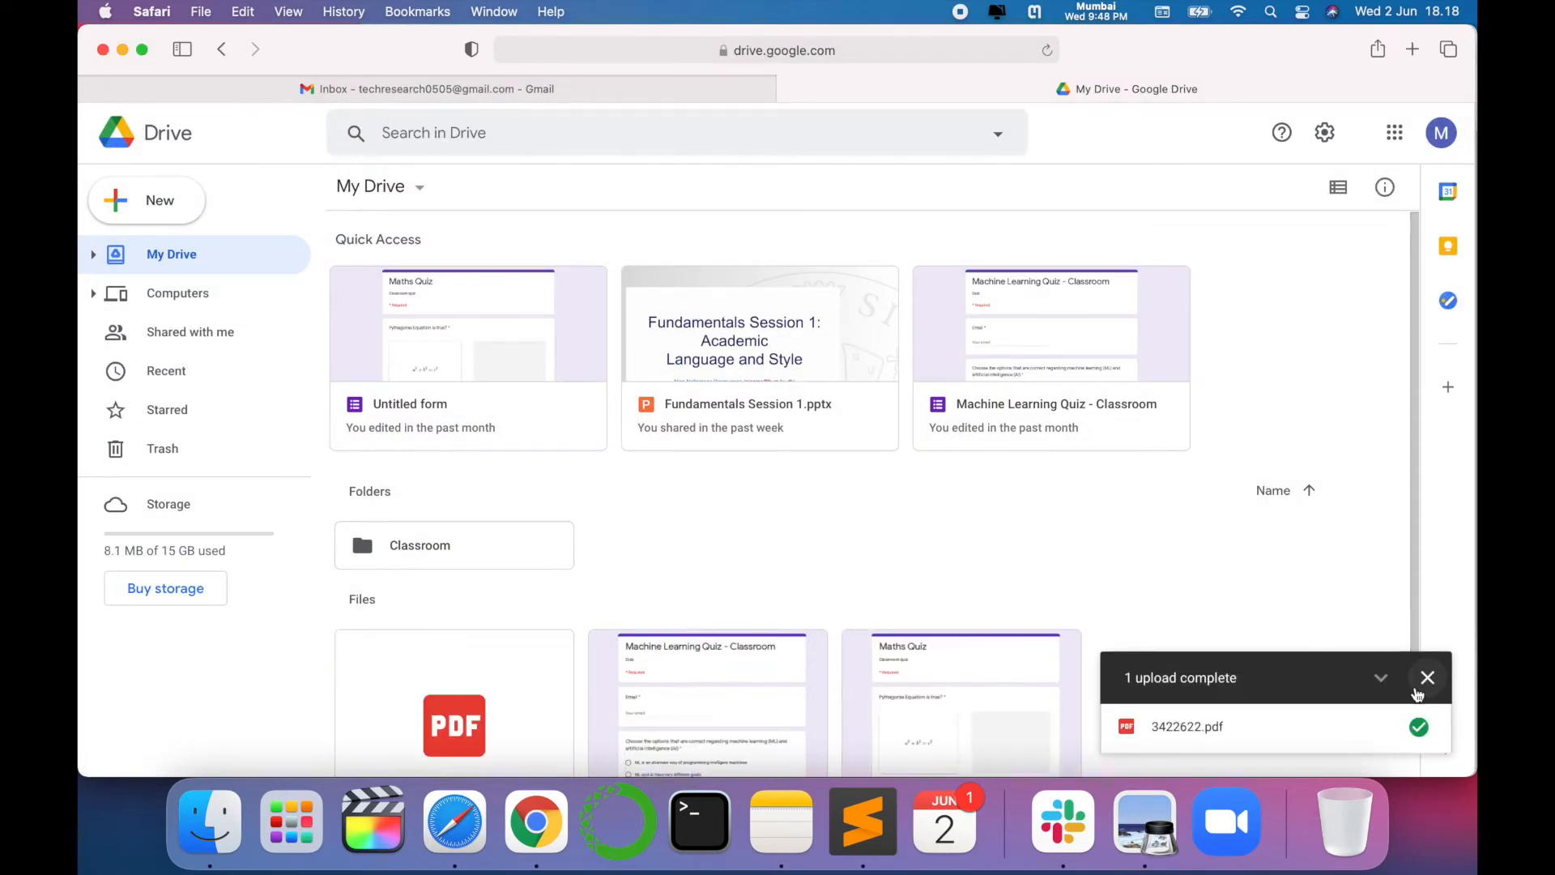
{"action": "scroll", "scroll_direction": "down", "scroll_amount": 3}
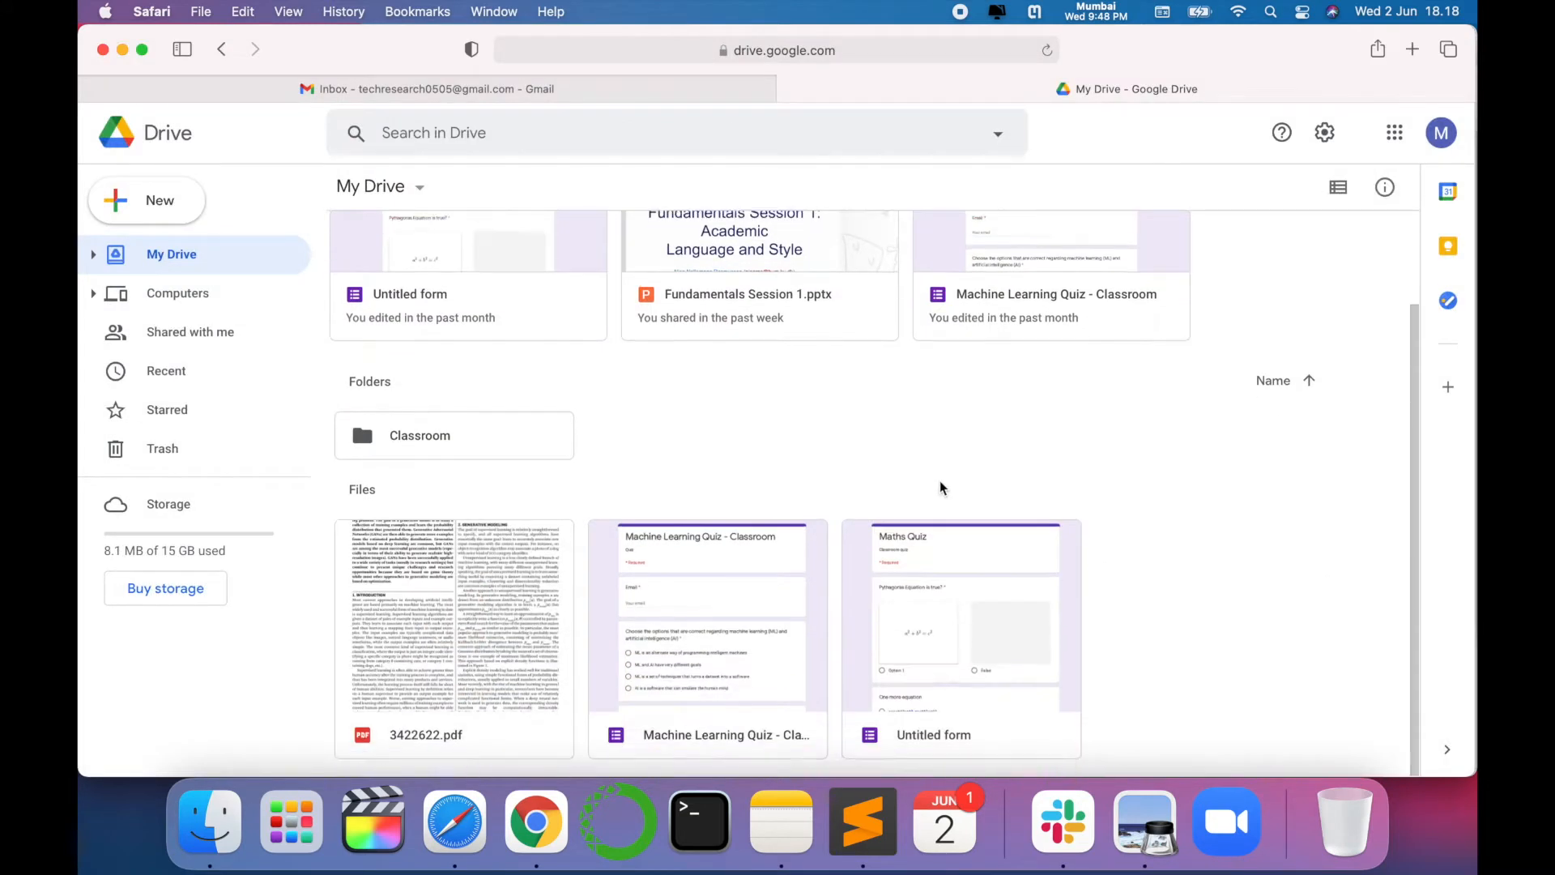
{"action": "scroll", "scroll_direction": "down", "scroll_amount": 3}
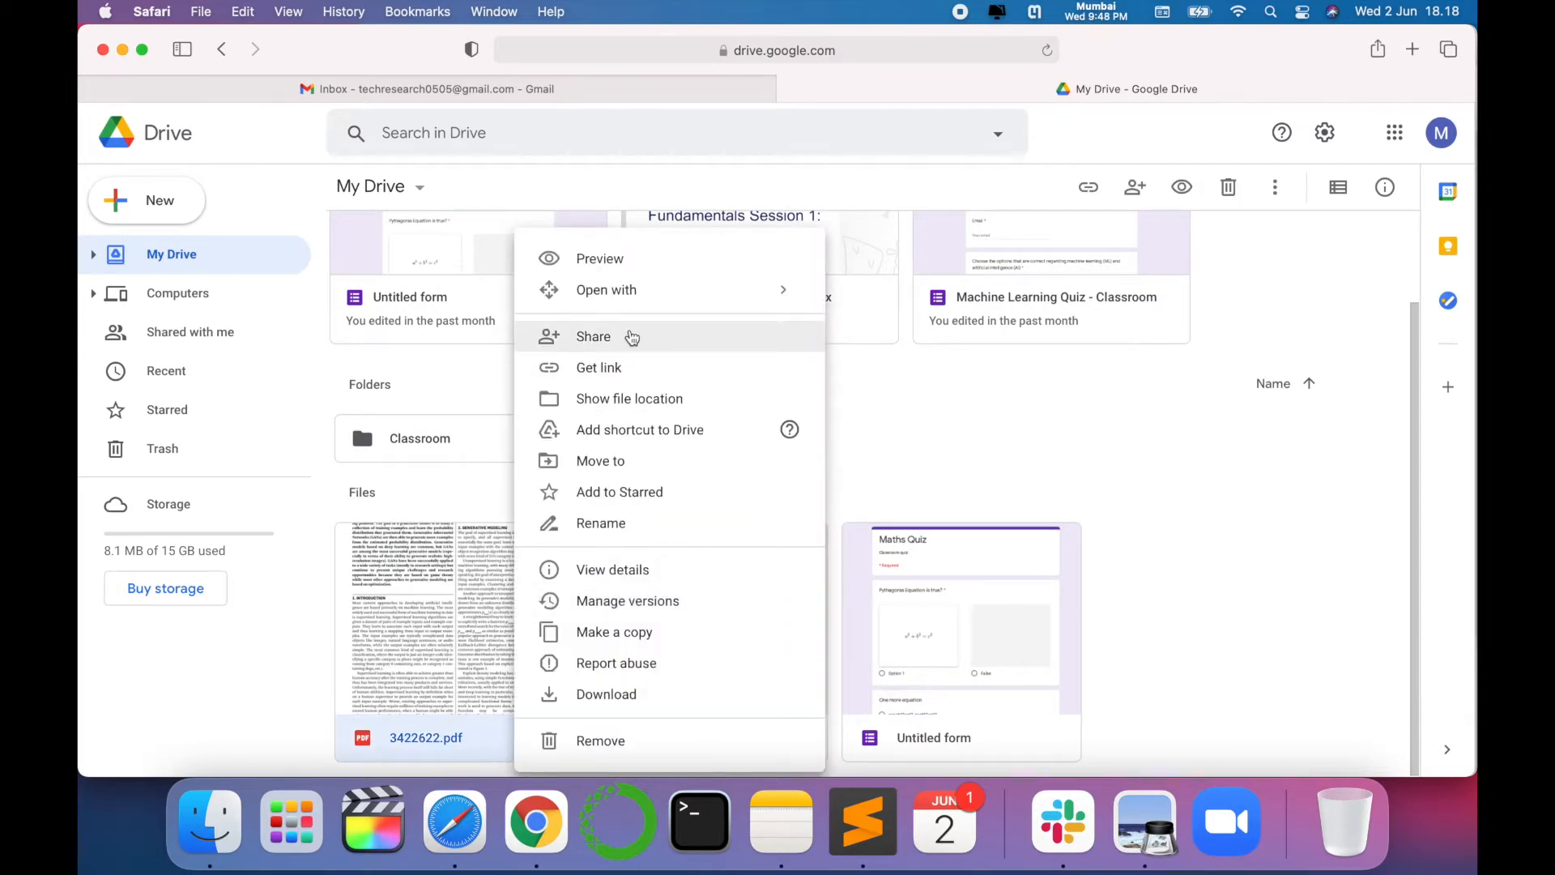
- Share the PDF with the recipient as Editor with the note "Please read the paper" and send
{"action": "left_click", "coordinate": [593, 336]}
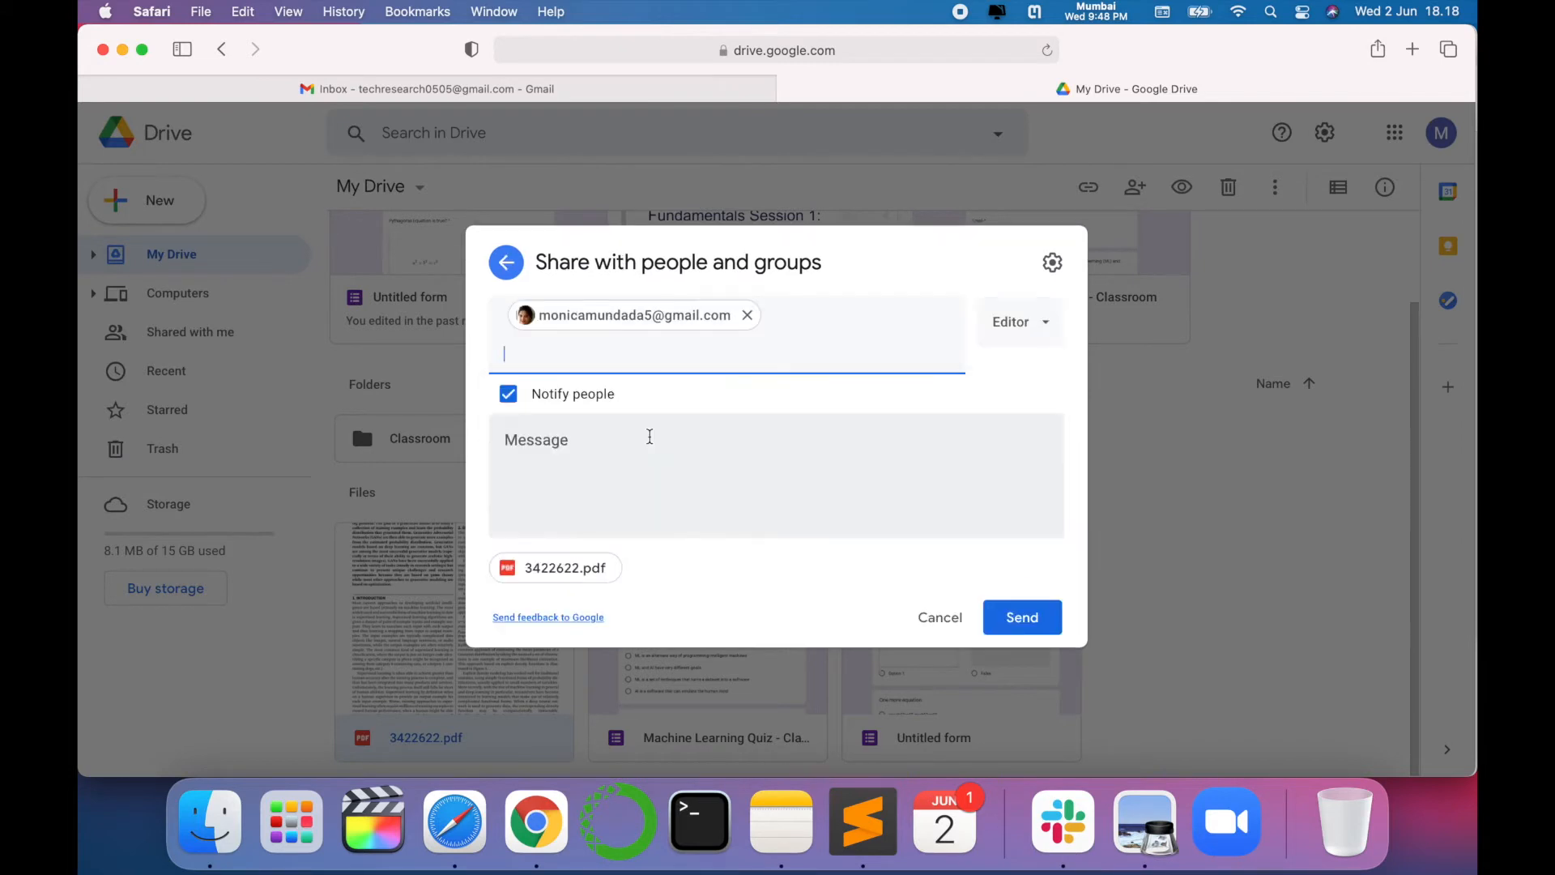
{"action": "type", "text": "Please res"}
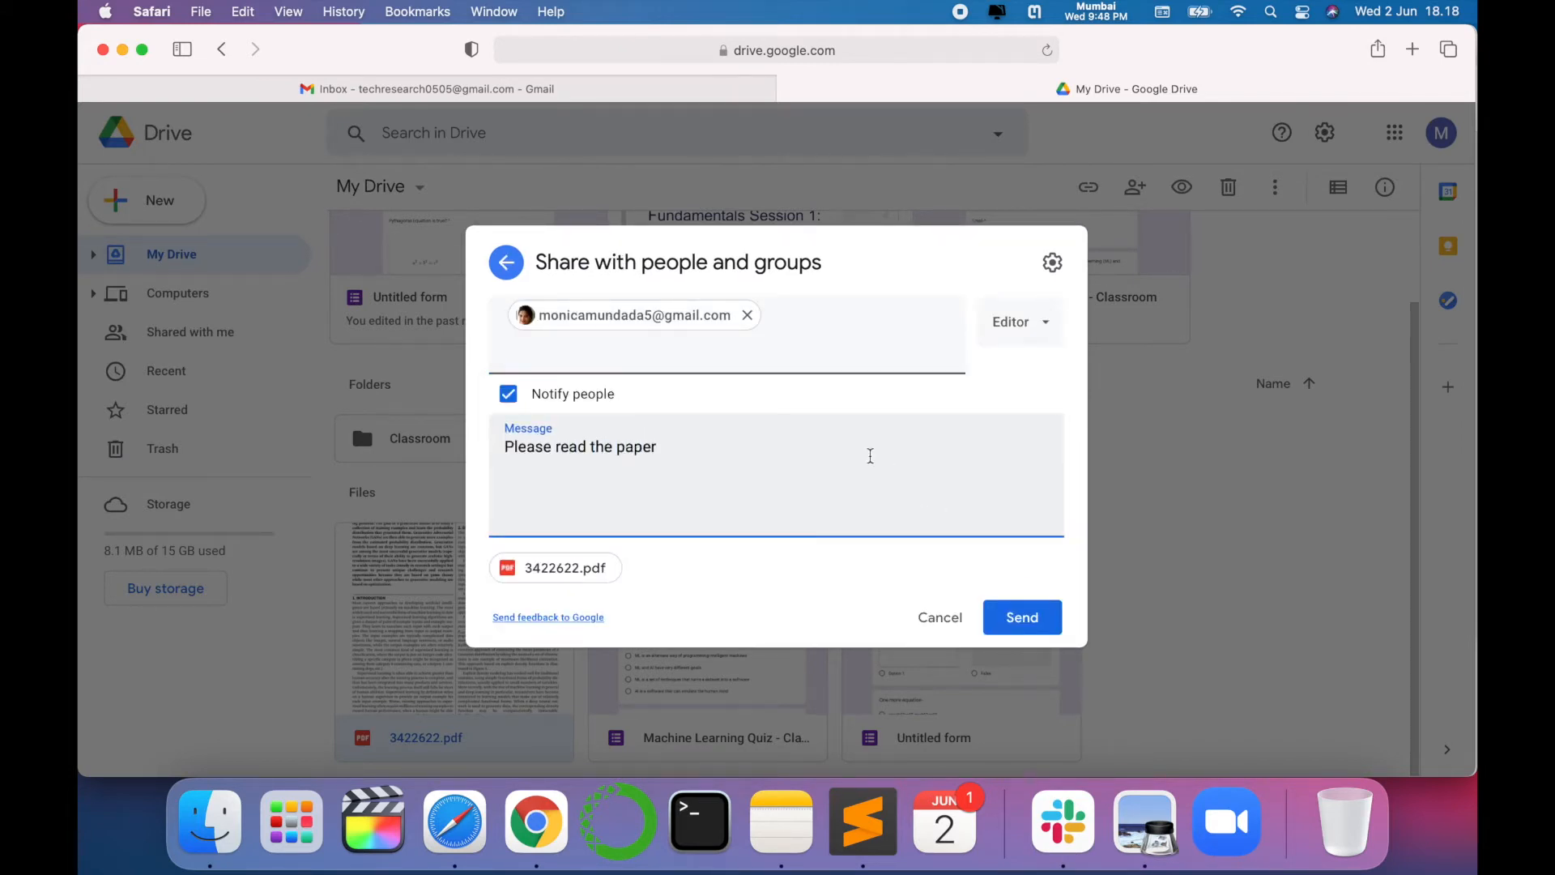
{"action": "left_click", "coordinate": [1017, 321]}
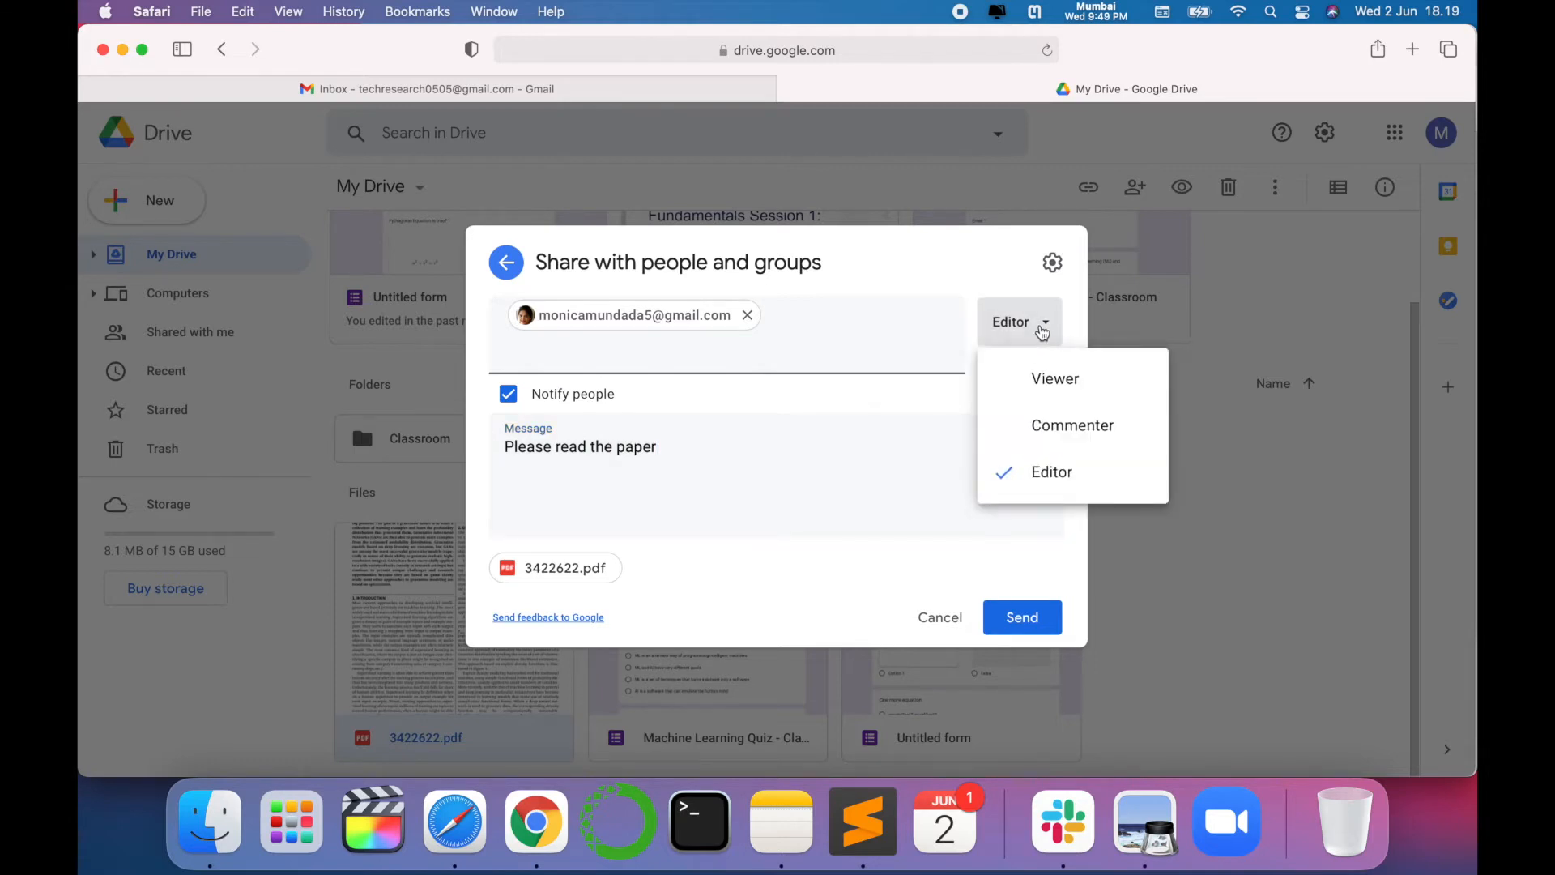
{"action": "mouse_move", "coordinate": [1072, 425]}
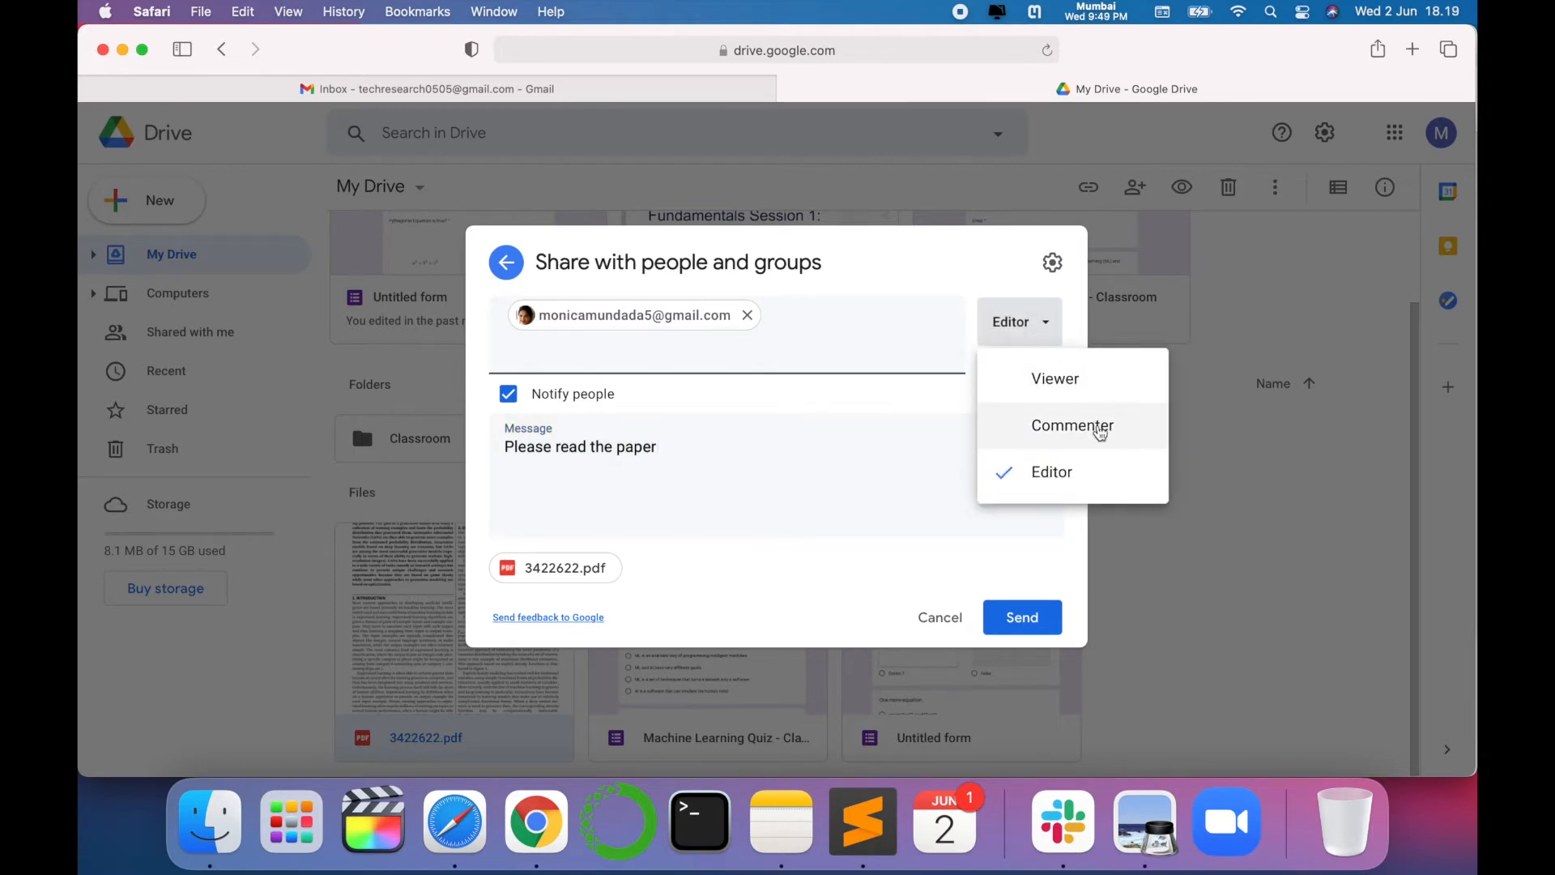
{"action": "mouse_move", "coordinate": [1081, 473]}
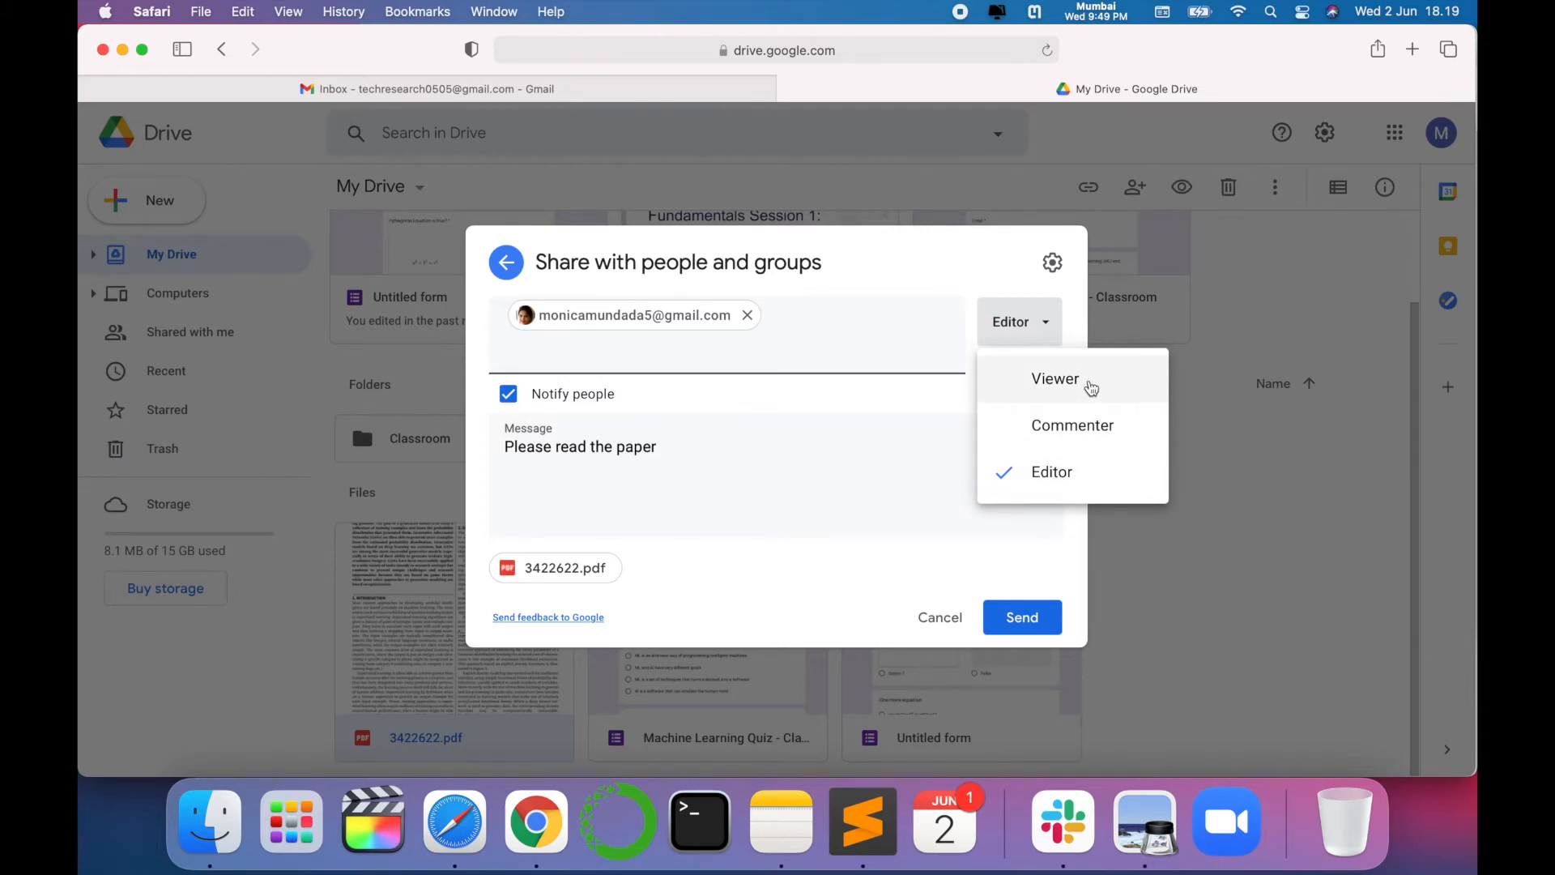
{"action": "mouse_move", "coordinate": [1090, 427]}
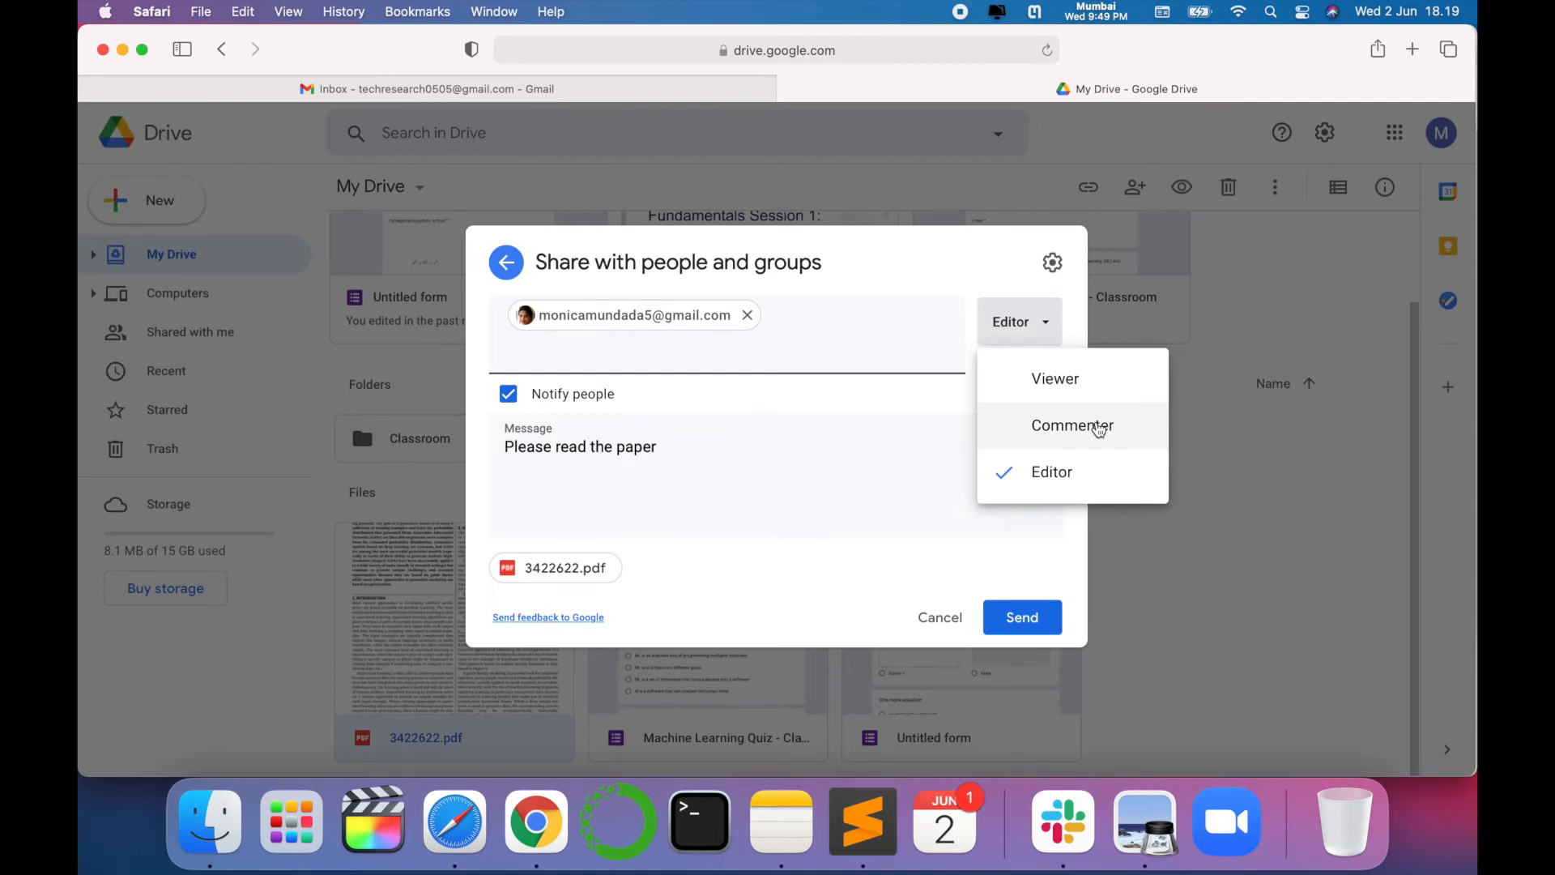
{"action": "mouse_move", "coordinate": [1072, 472]}
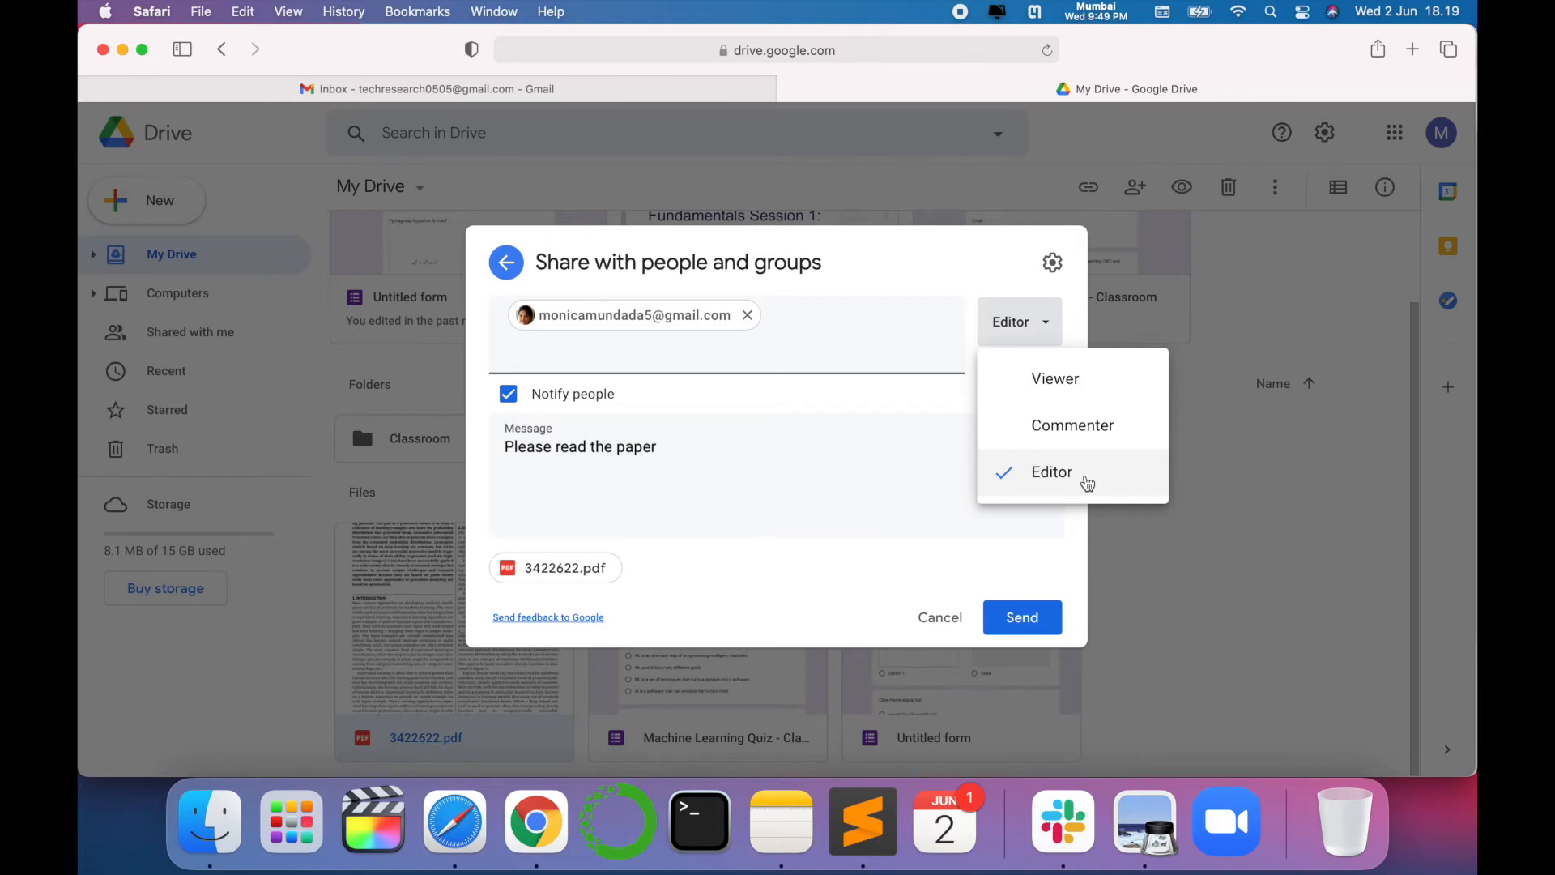
{"action": "left_click", "coordinate": [1051, 471]}
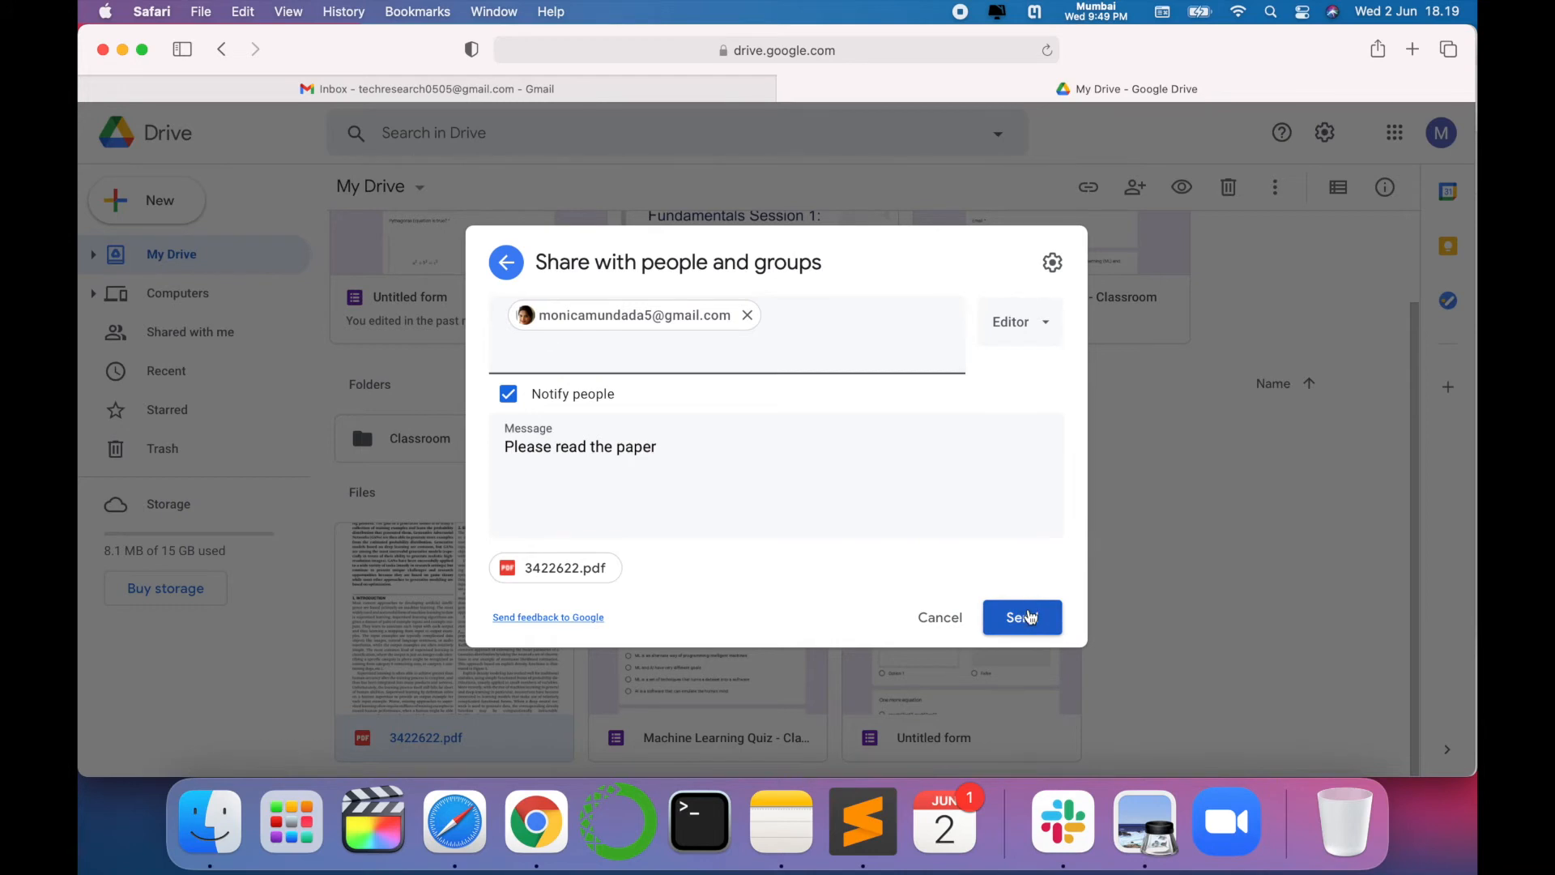
{"action": "left_click", "coordinate": [1022, 617]}
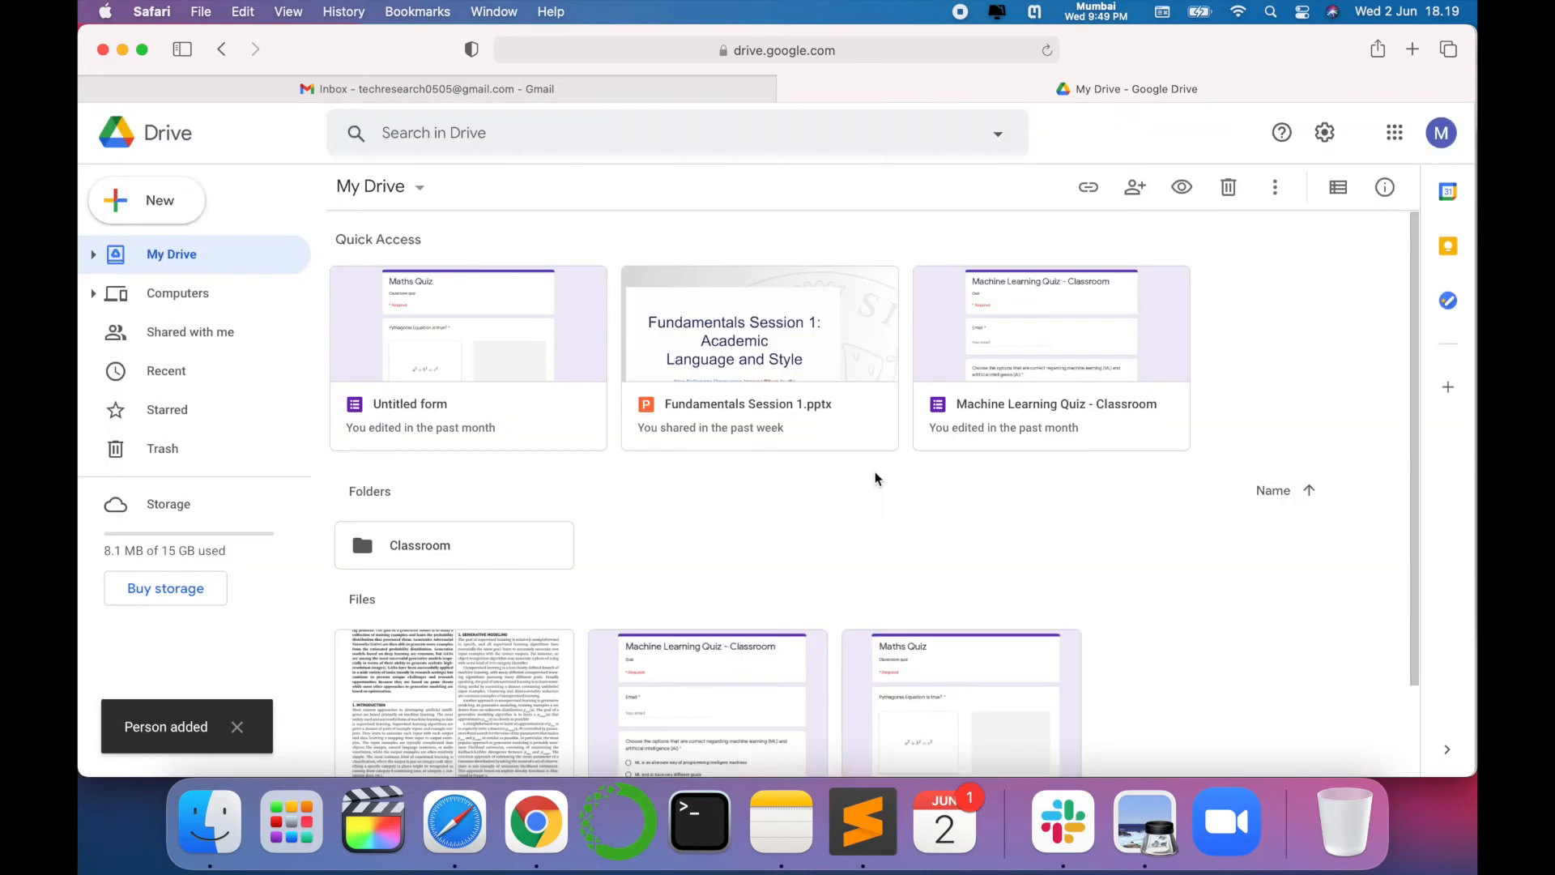
{"action": "mouse_move", "coordinate": [799, 502]}
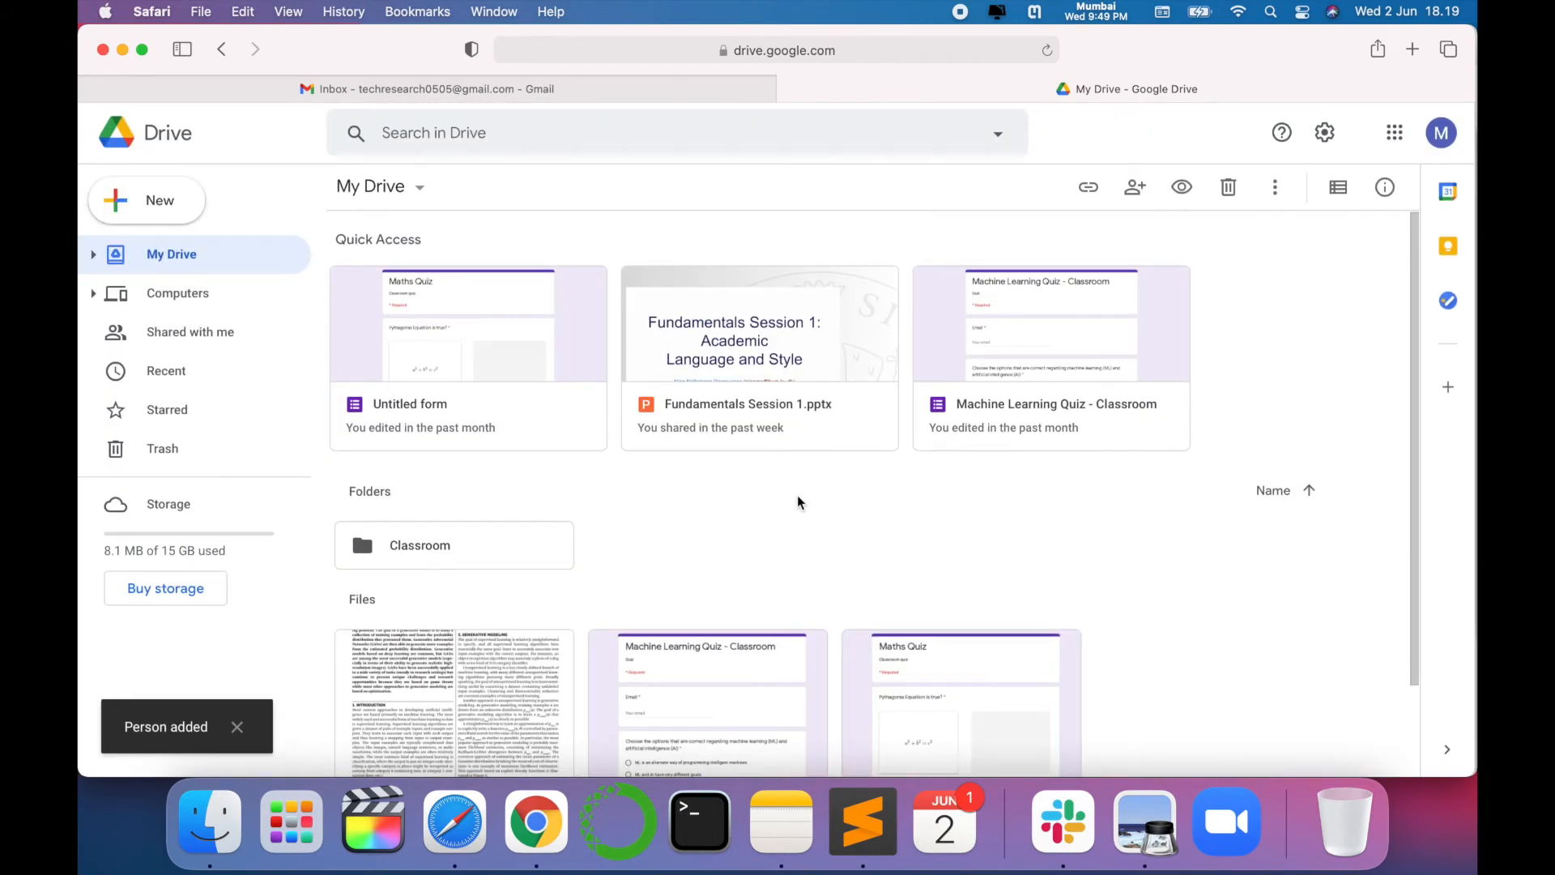
{"action": "scroll", "scroll_direction": "down", "scroll_amount": 3}
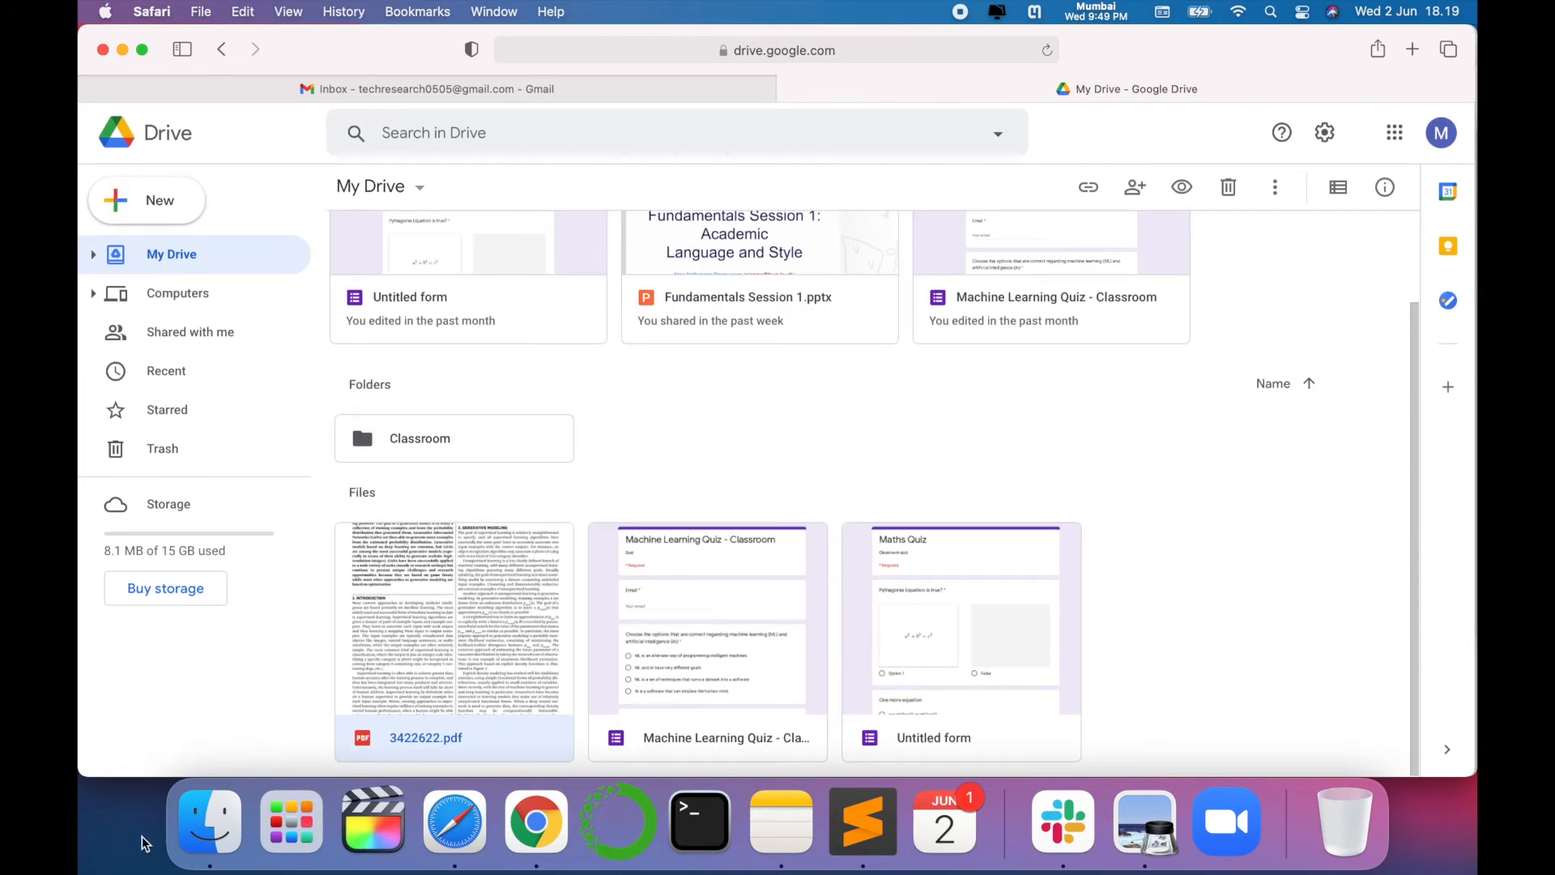
{"action": "mouse_move", "coordinate": [454, 822]}
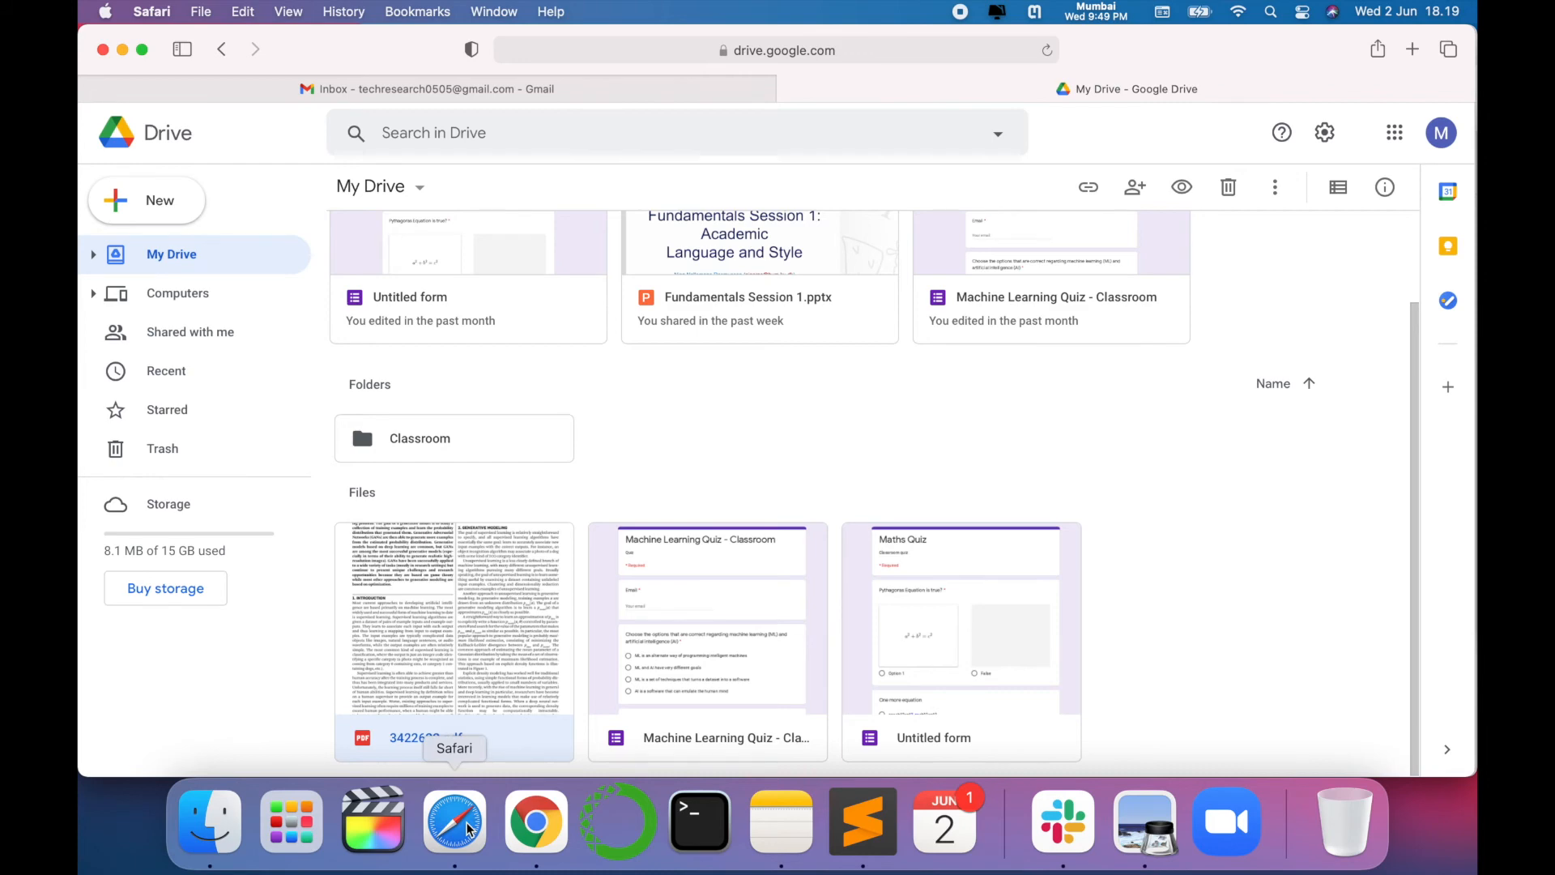
- In the recipient's Shared with me, preview 3422622.pdf twice and return to the list
{"action": "left_click", "coordinate": [537, 821]}
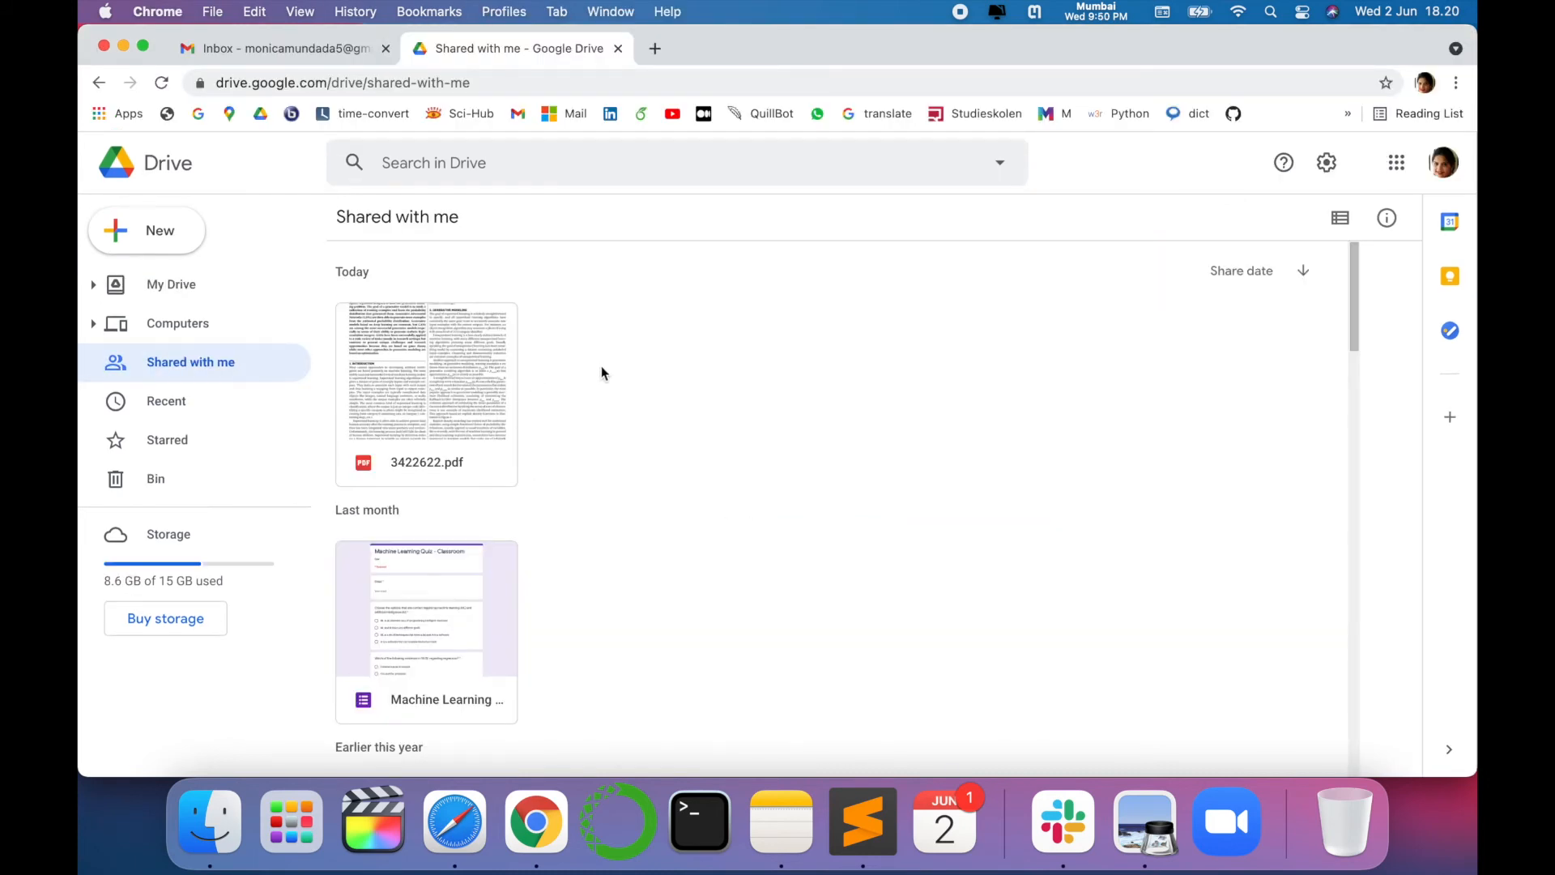
{"action": "mouse_move", "coordinate": [434, 368]}
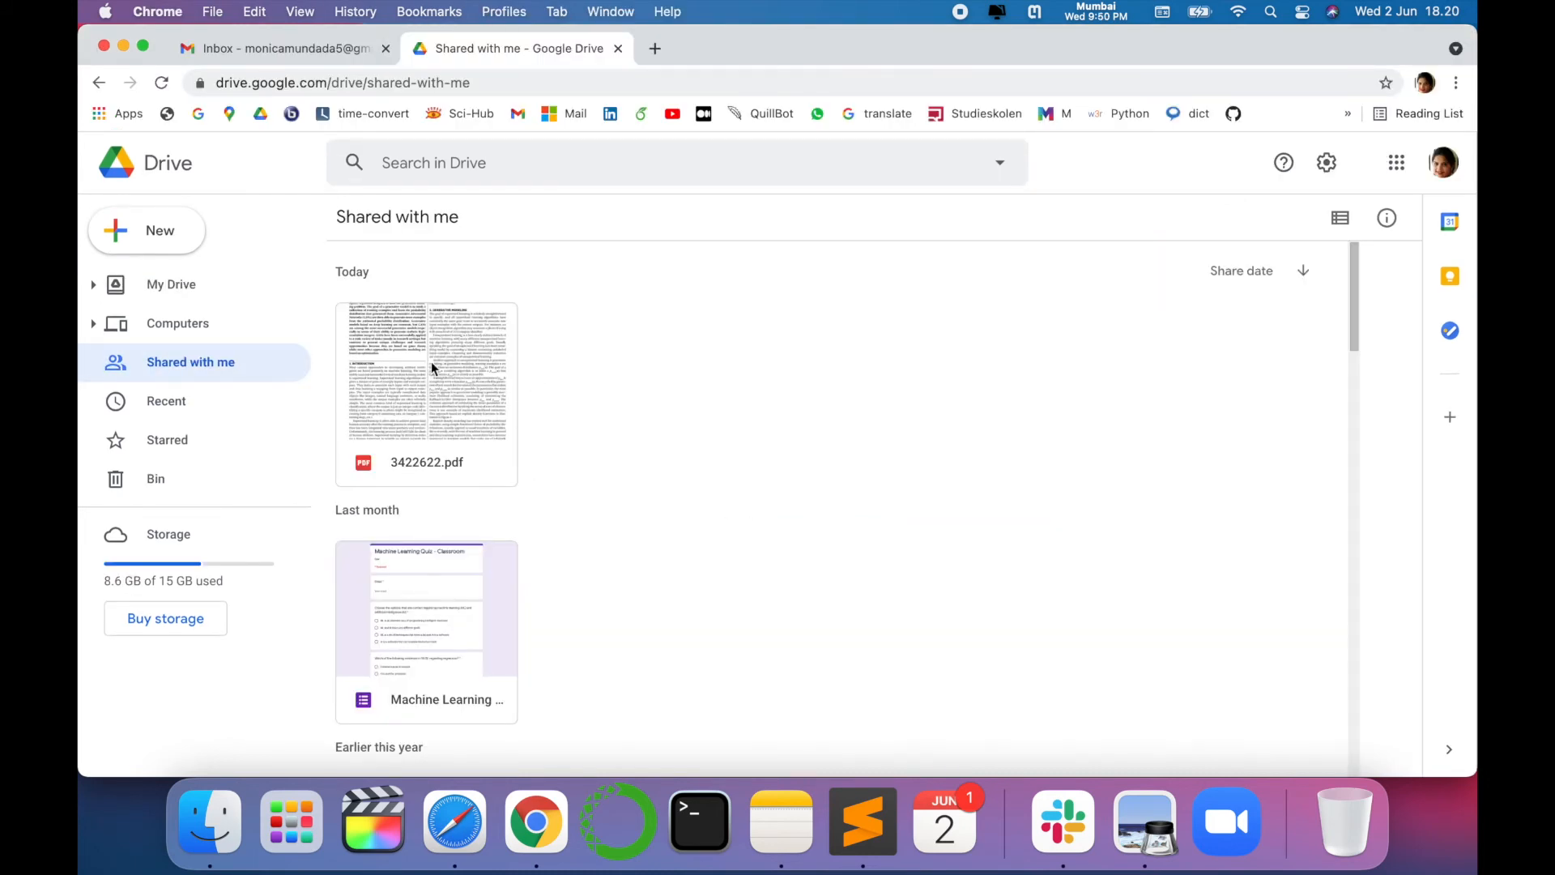
{"action": "double_click", "coordinate": [426, 392]}
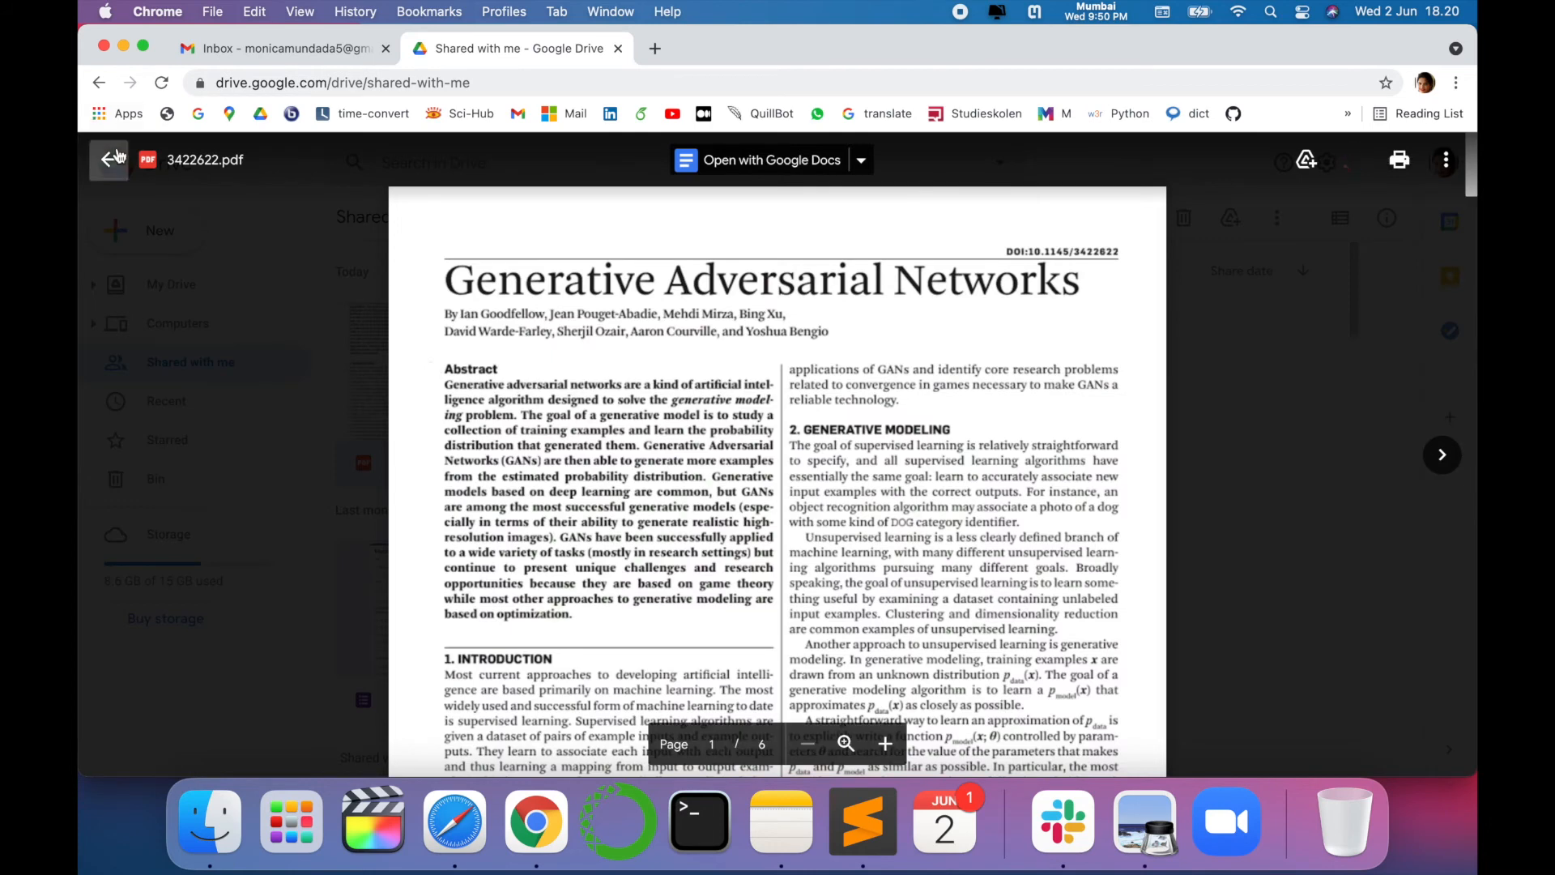
{"action": "left_click", "coordinate": [109, 160]}
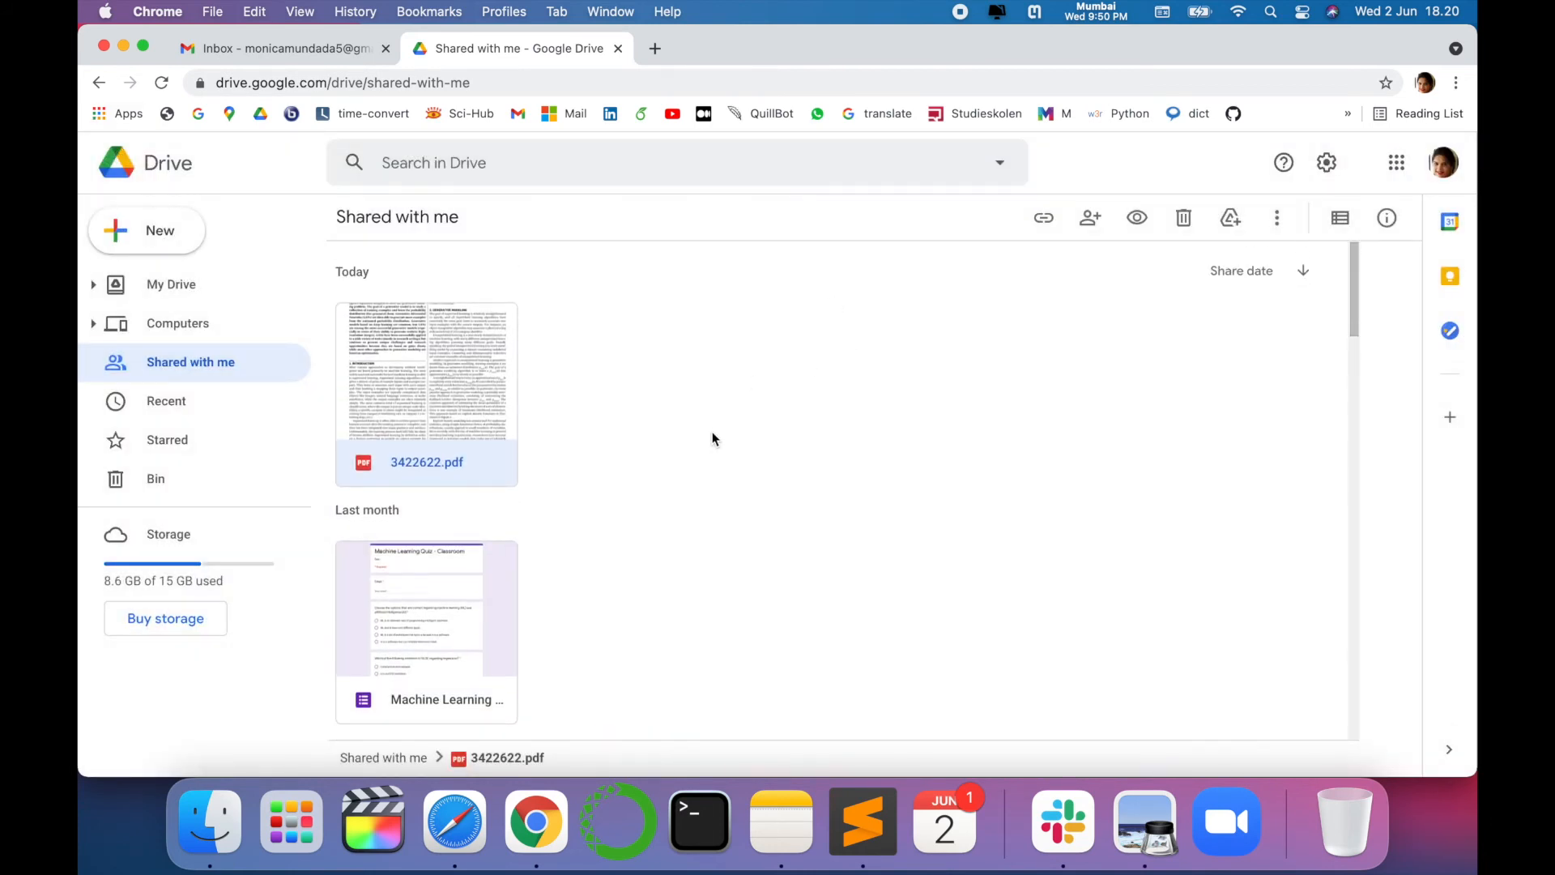
{"action": "double_click", "coordinate": [426, 395]}
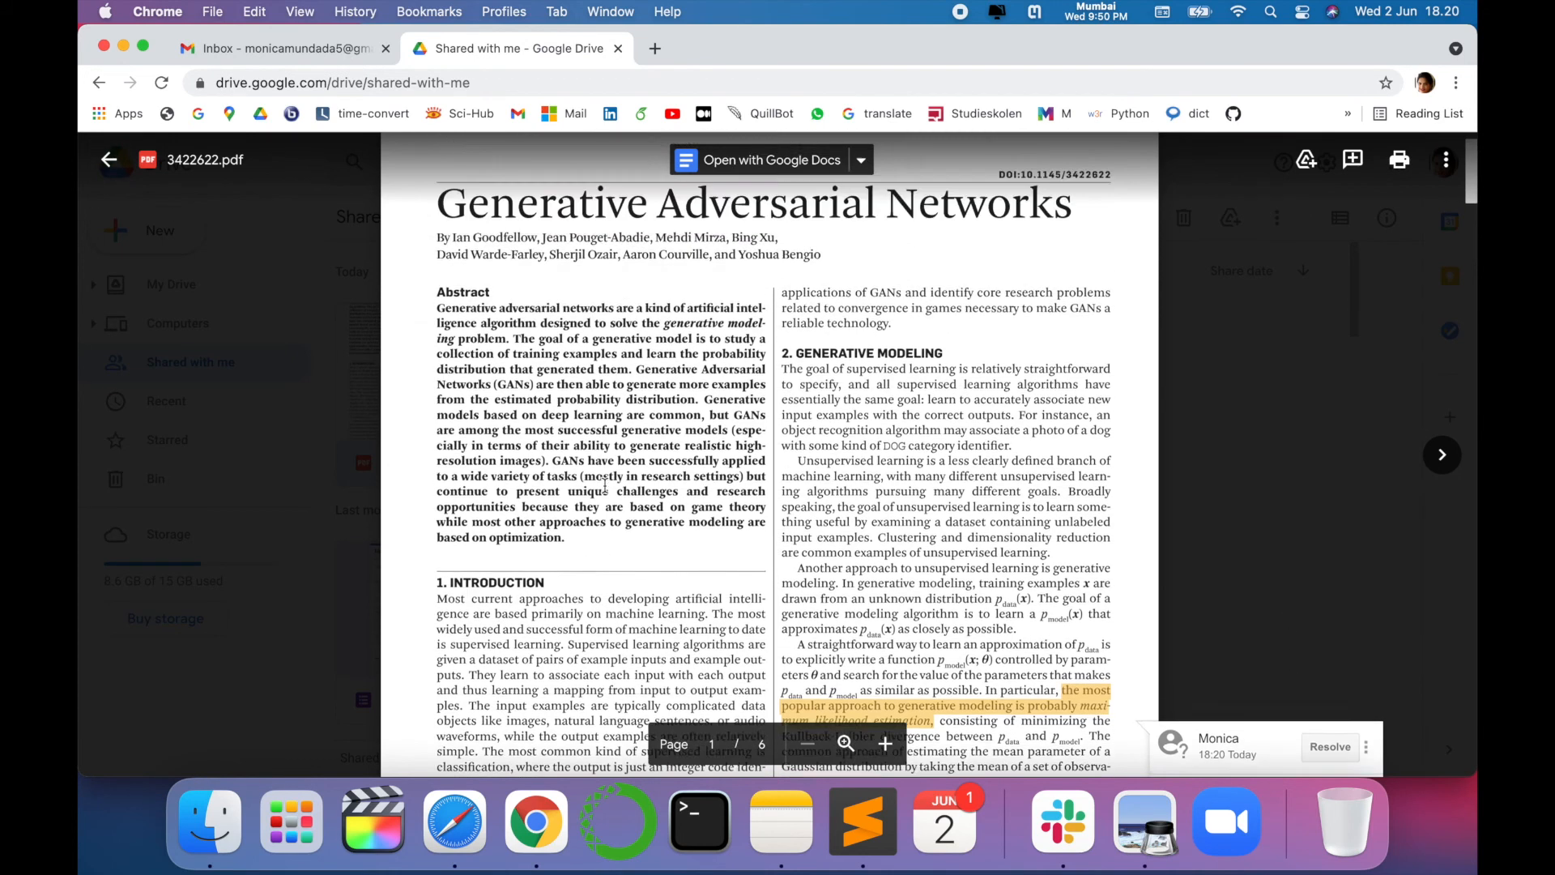
{"action": "left_click", "coordinate": [108, 161]}
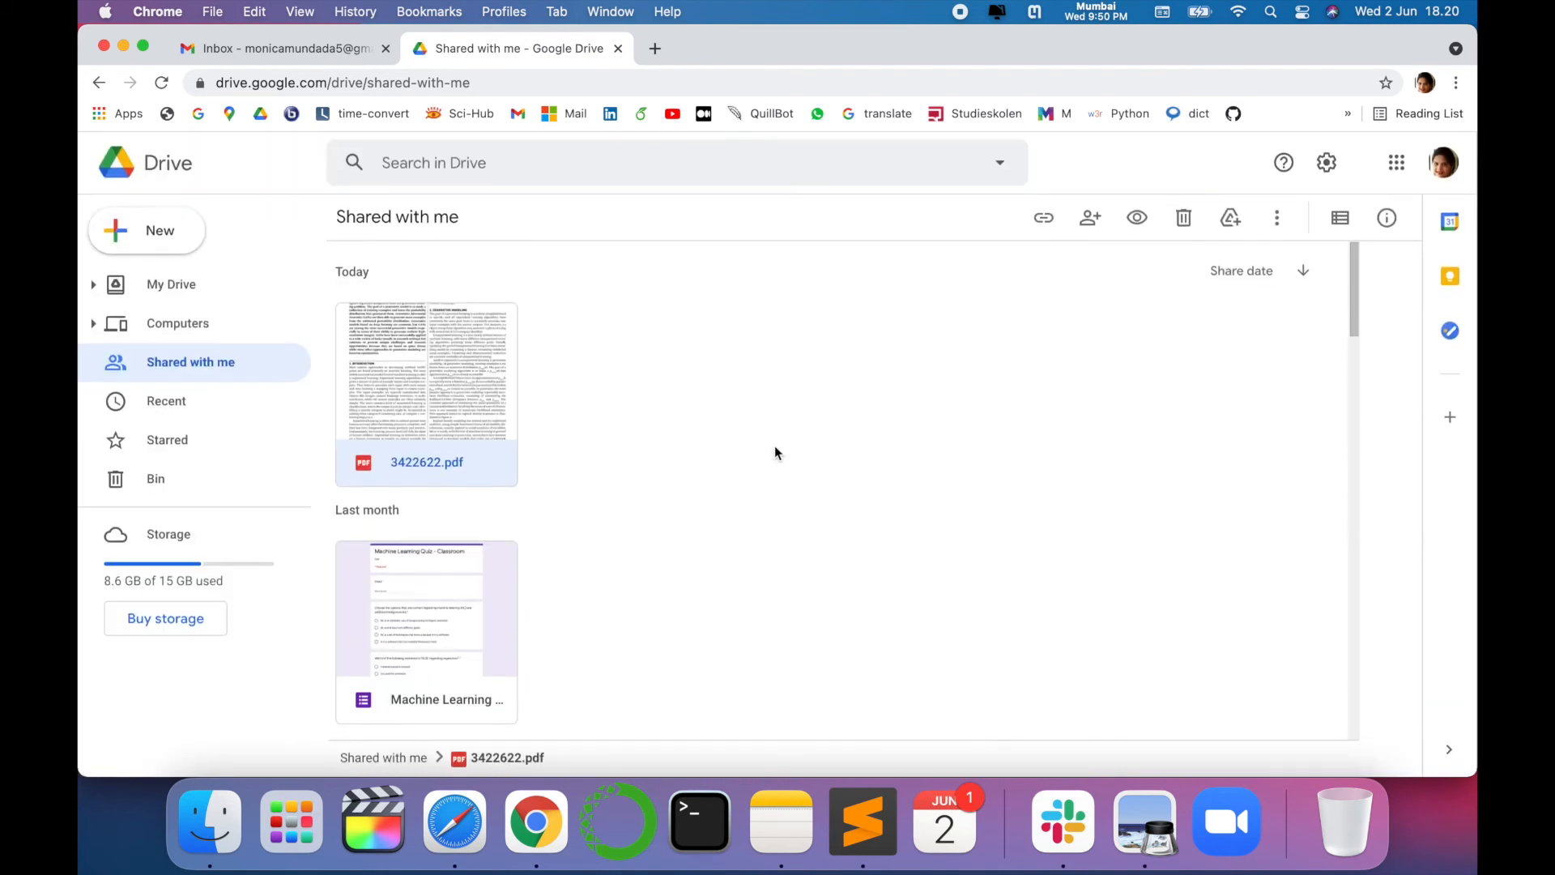